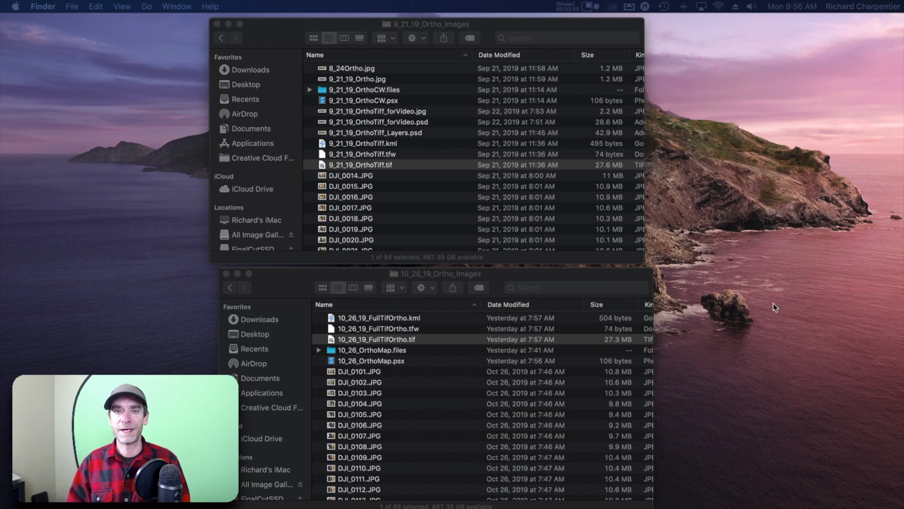
pyautogui.moveTo(809, 313)
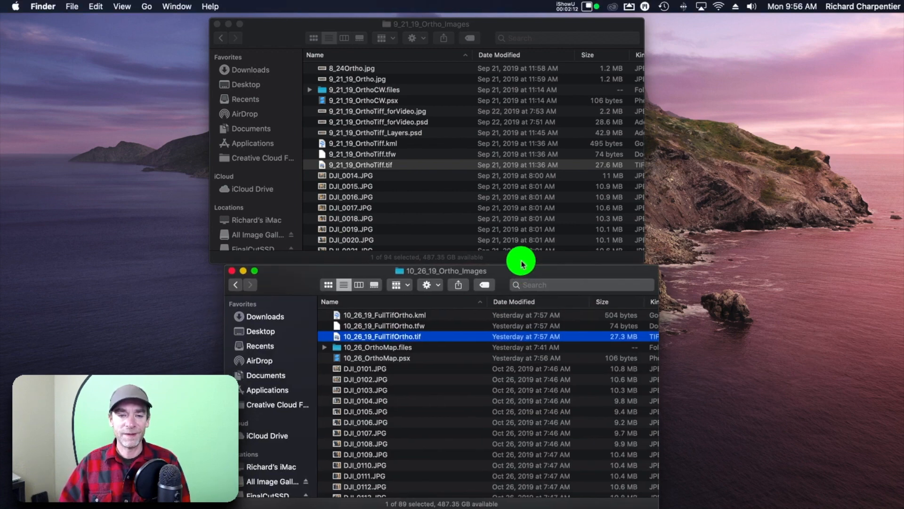
pyautogui.moveTo(401, 346)
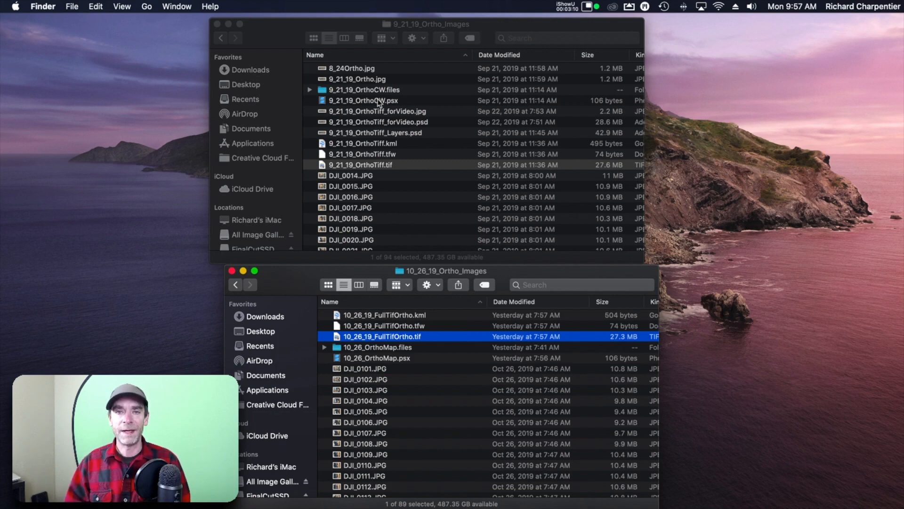
pyautogui.moveTo(459, 161)
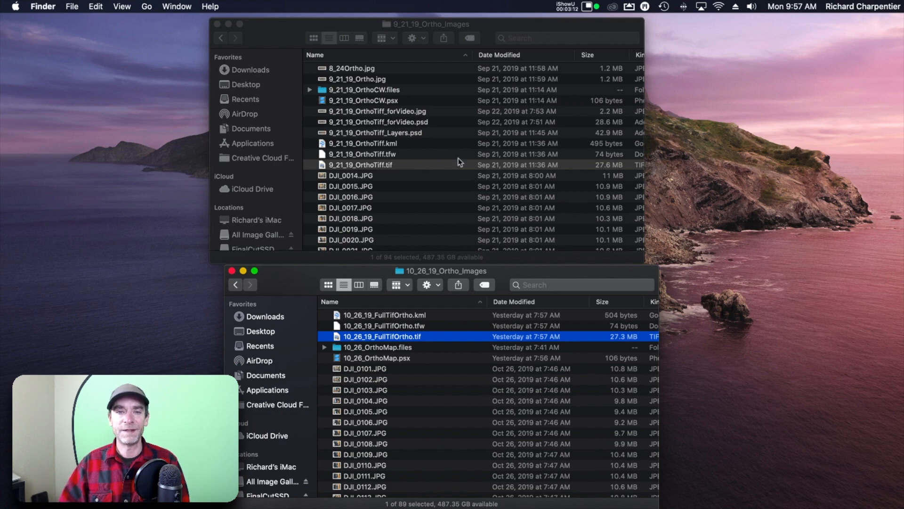
pyautogui.moveTo(453, 260)
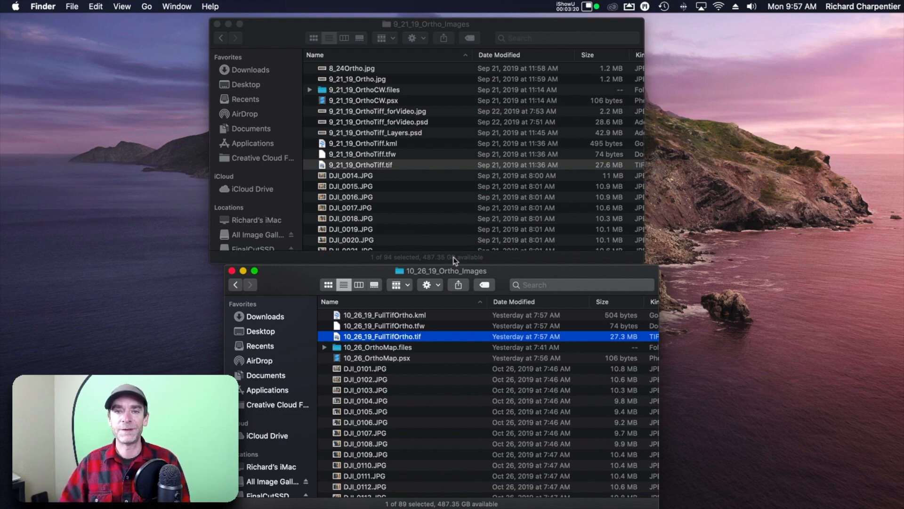
pyautogui.moveTo(519, 271)
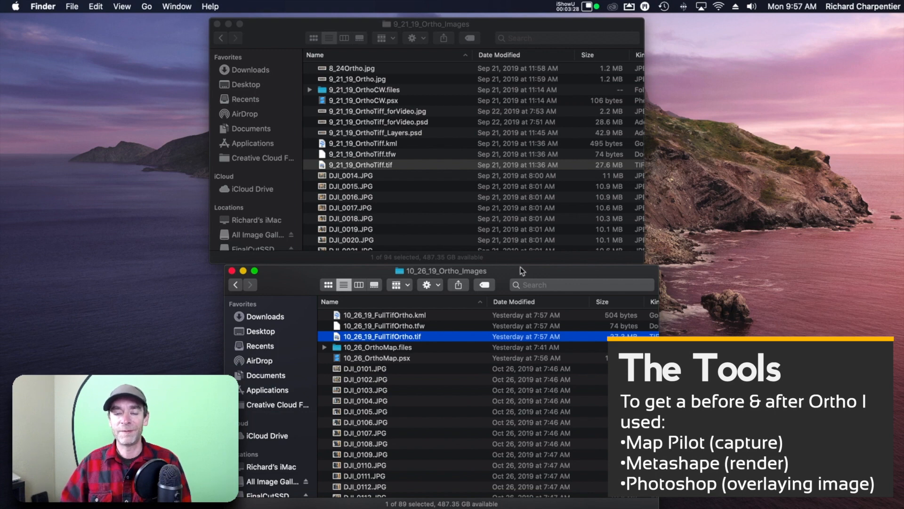
pyautogui.moveTo(465, 274)
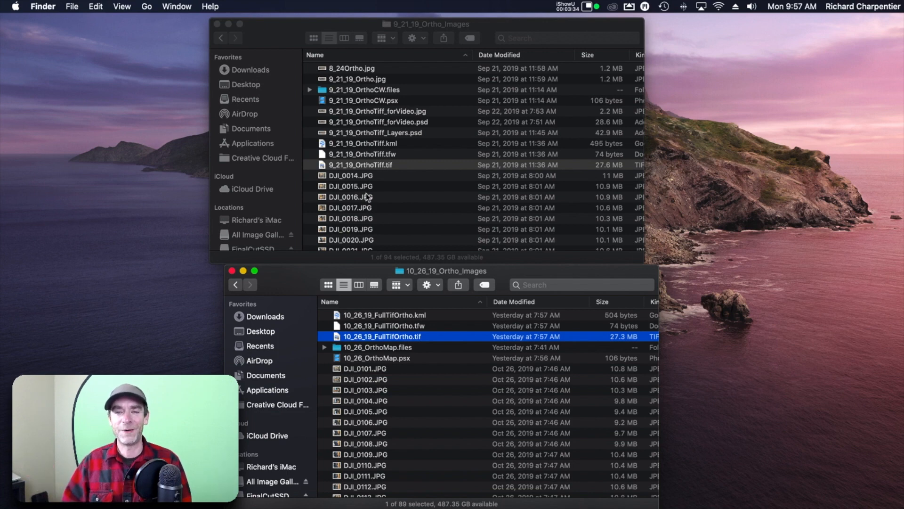
pyautogui.moveTo(418, 209)
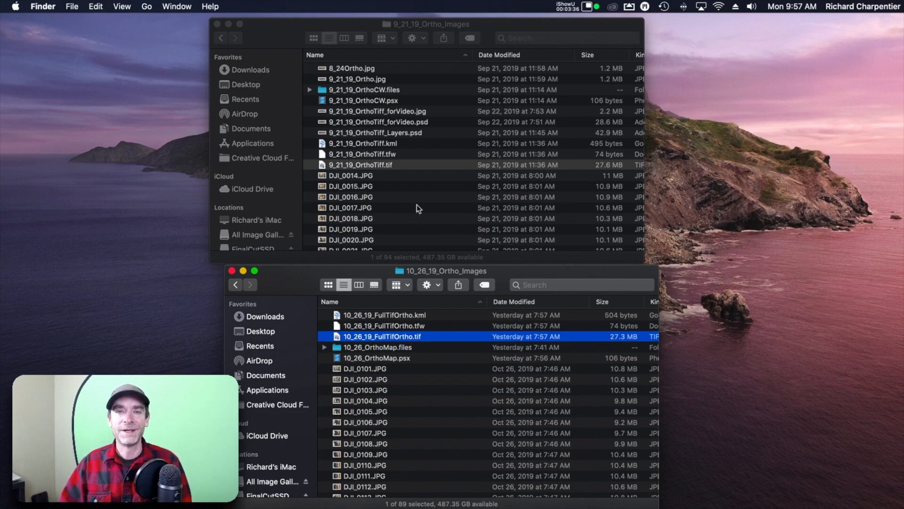
pyautogui.moveTo(283, 103)
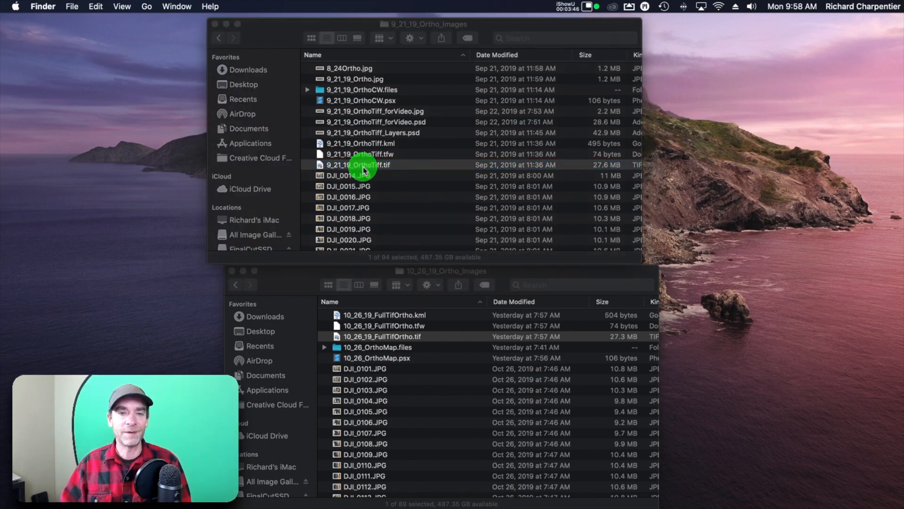
# Open 9_21_19_OrthoTiff.tif in Photoshop after dismissing the could-not-open warning
pyautogui.doubleClick(359, 165)
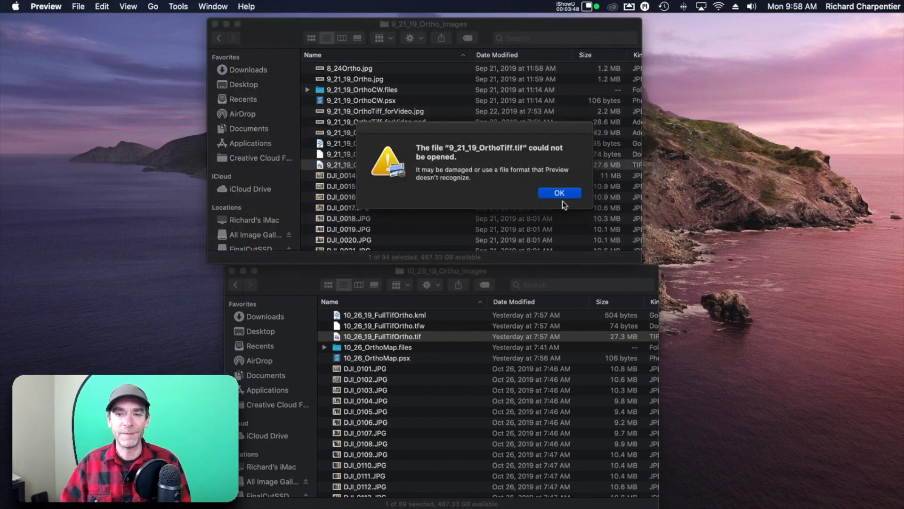
pyautogui.click(557, 193)
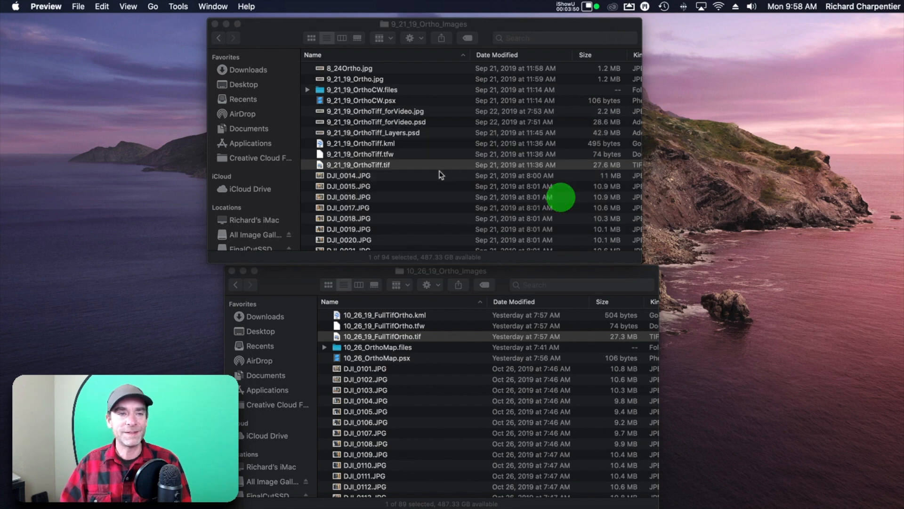
pyautogui.click(47, 7)
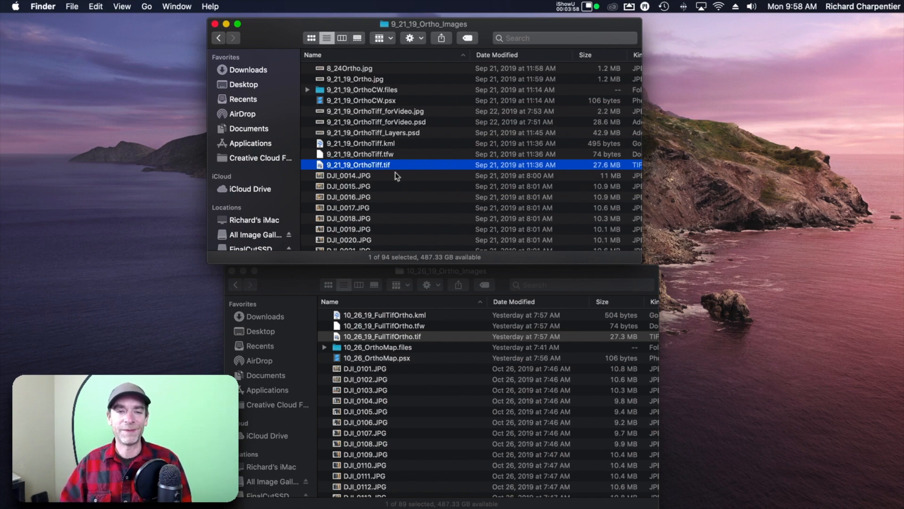
pyautogui.moveTo(344, 169)
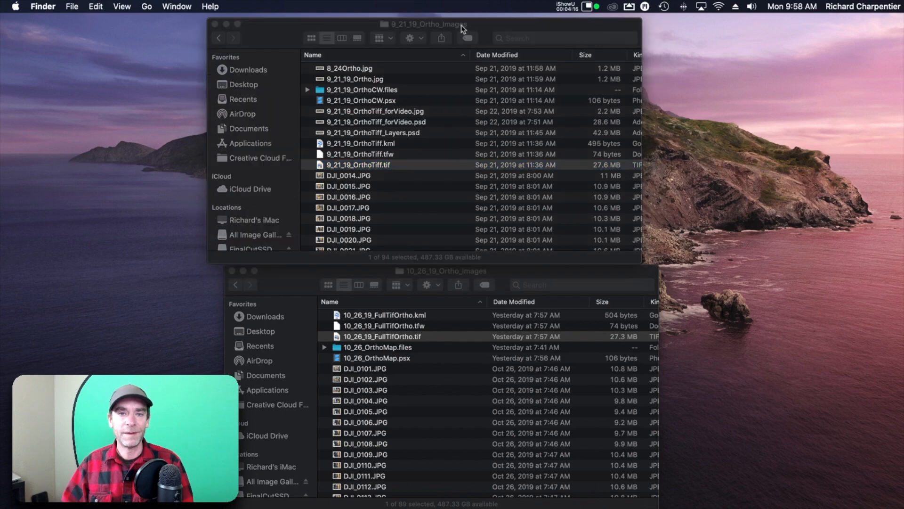
pyautogui.click(215, 24)
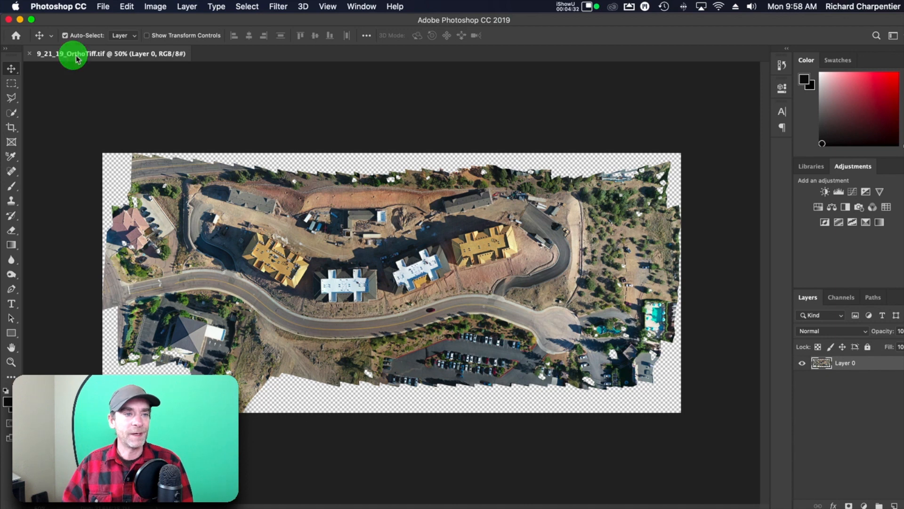
pyautogui.moveTo(76, 54)
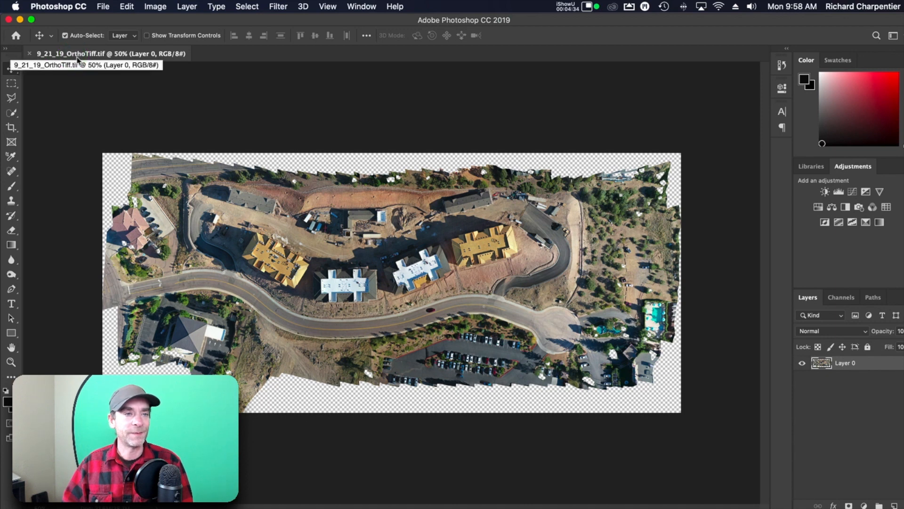
pyautogui.moveTo(213, 73)
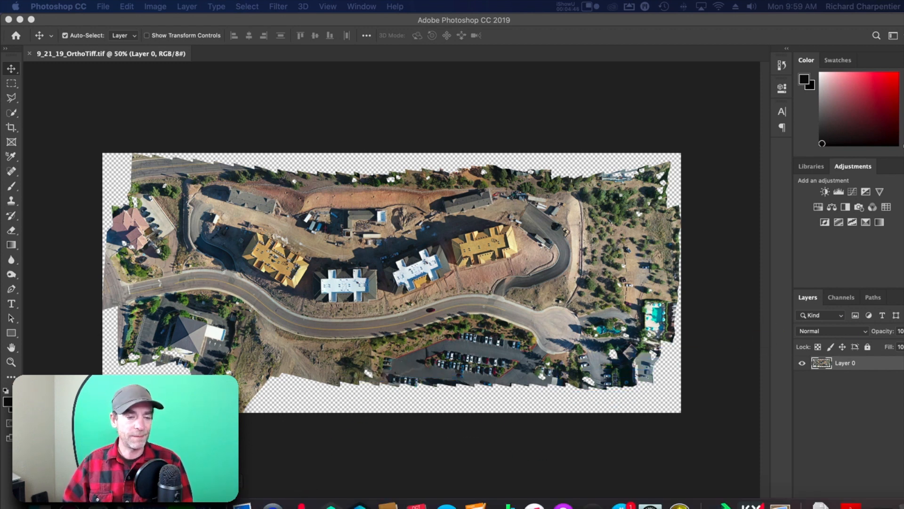
# Load 10_26_19_FullTifOrtho.tif as a second document tab beside the September image
pyautogui.click(286, 54)
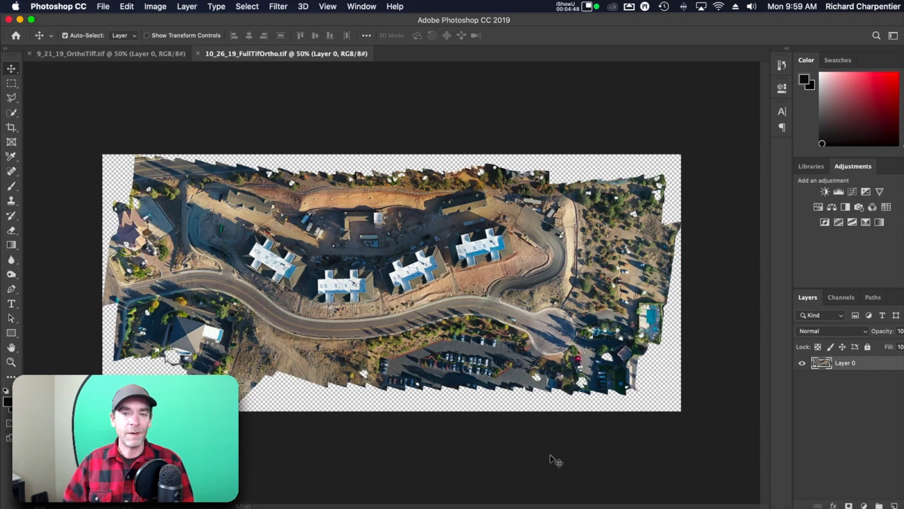
pyautogui.moveTo(606, 266)
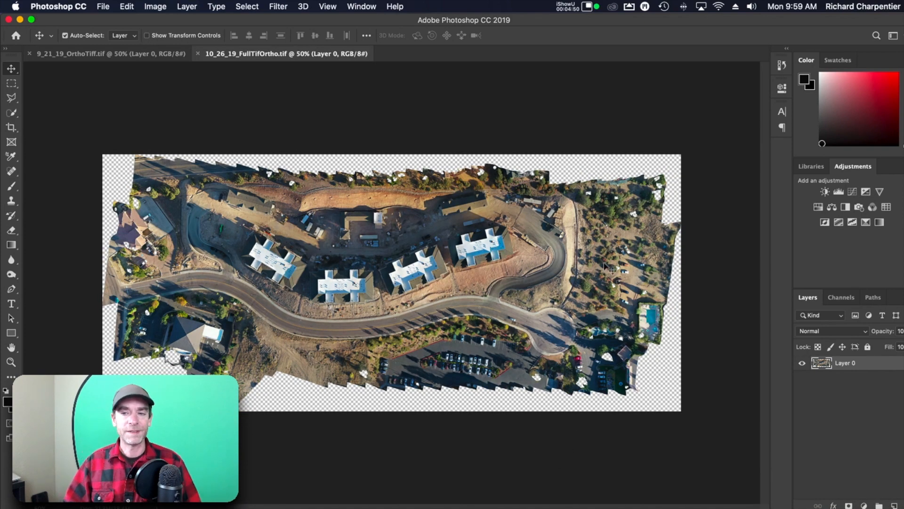
pyautogui.click(107, 53)
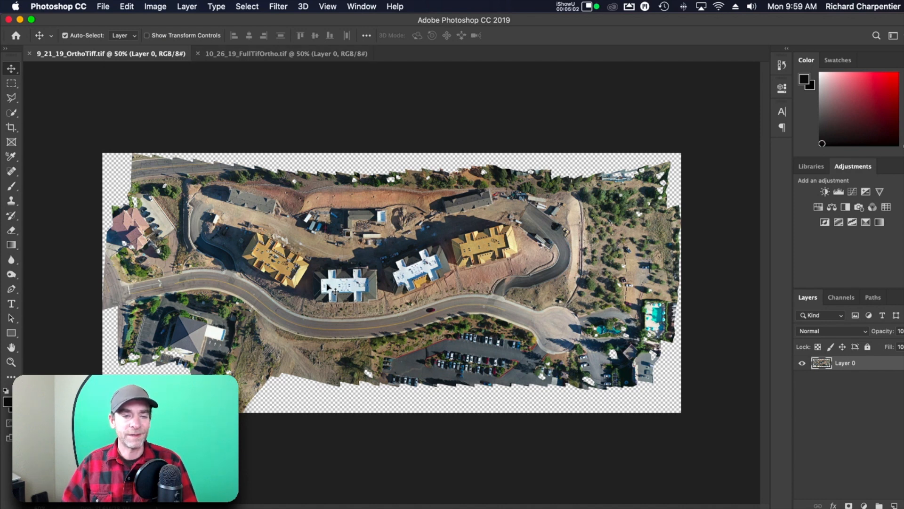
pyautogui.moveTo(242, 69)
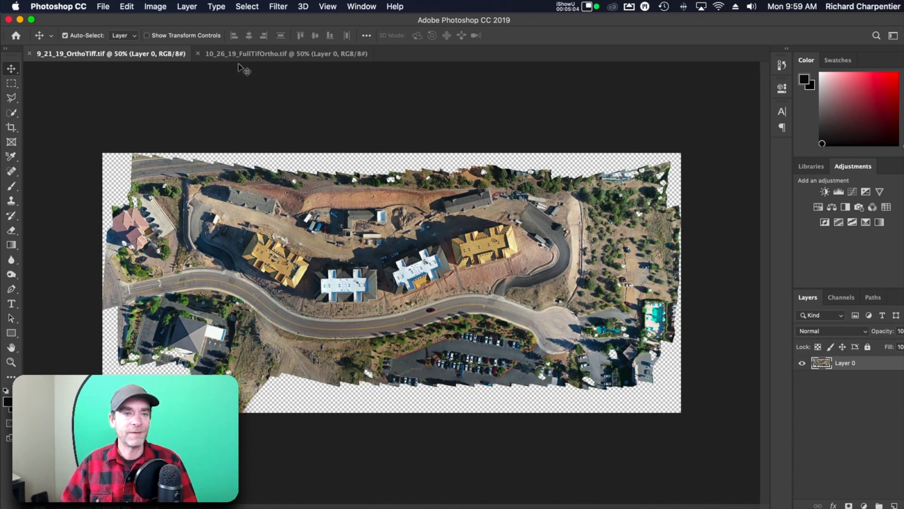
pyautogui.click(260, 54)
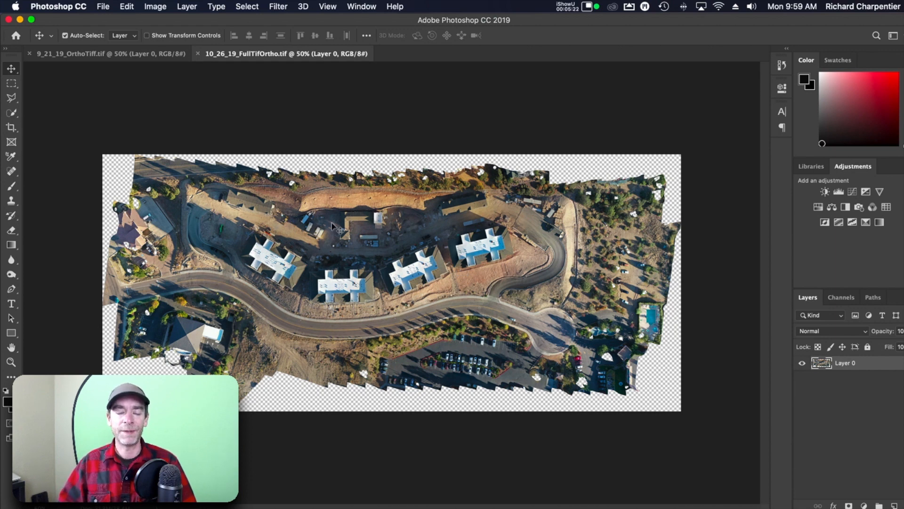
pyautogui.moveTo(322, 189)
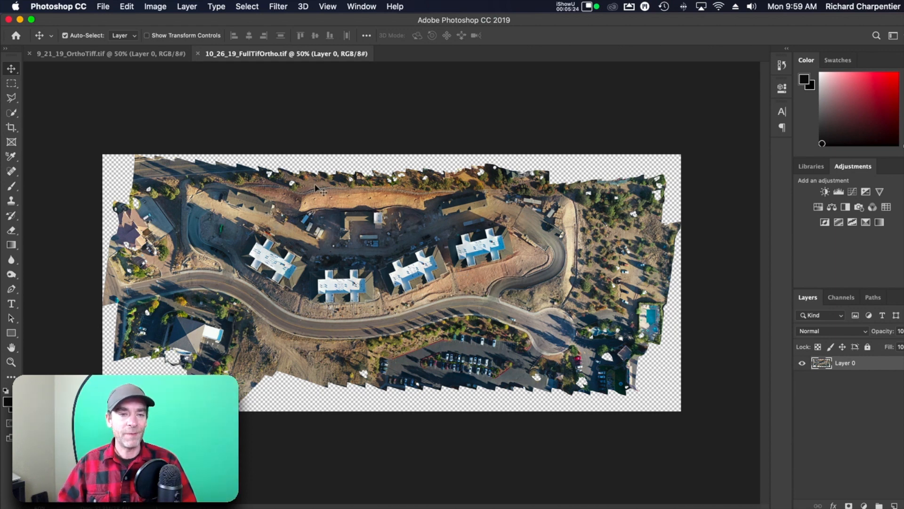
pyautogui.click(110, 53)
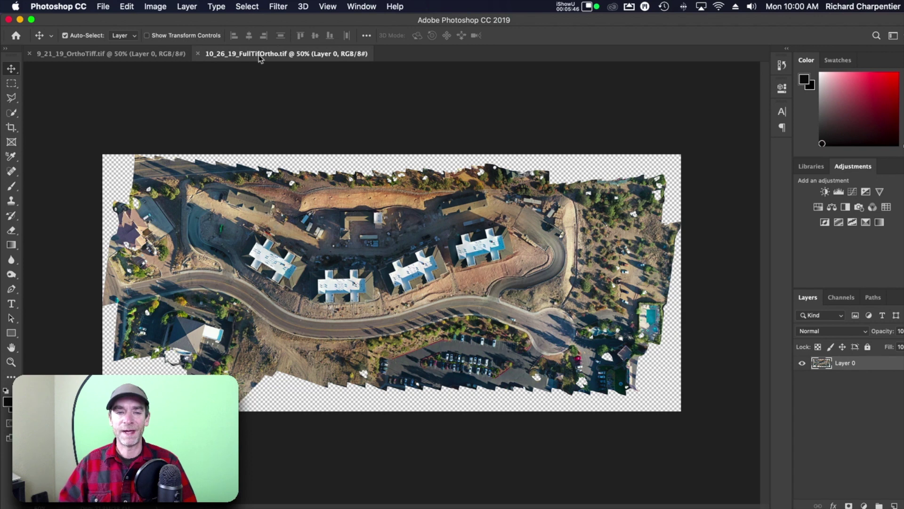
pyautogui.moveTo(258, 53)
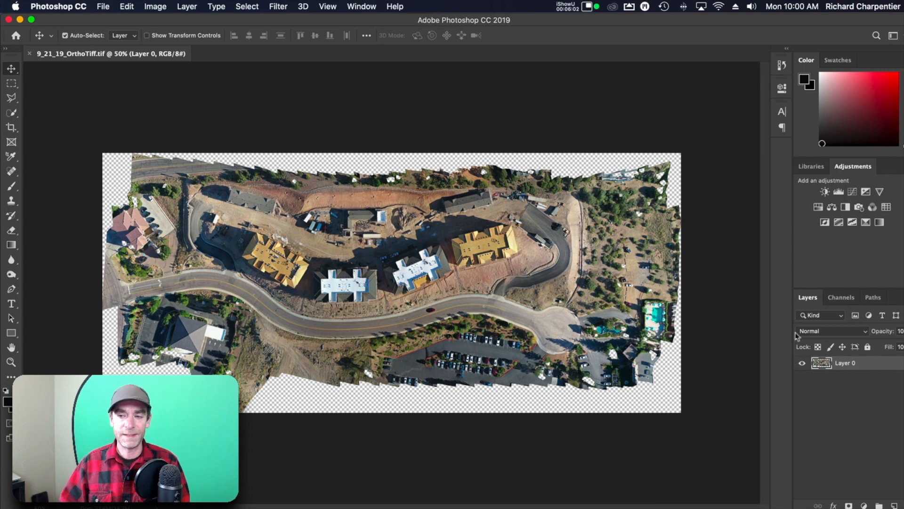
# Begin renaming the September image's Layer 0 to 9_21_19
pyautogui.doubleClick(845, 363)
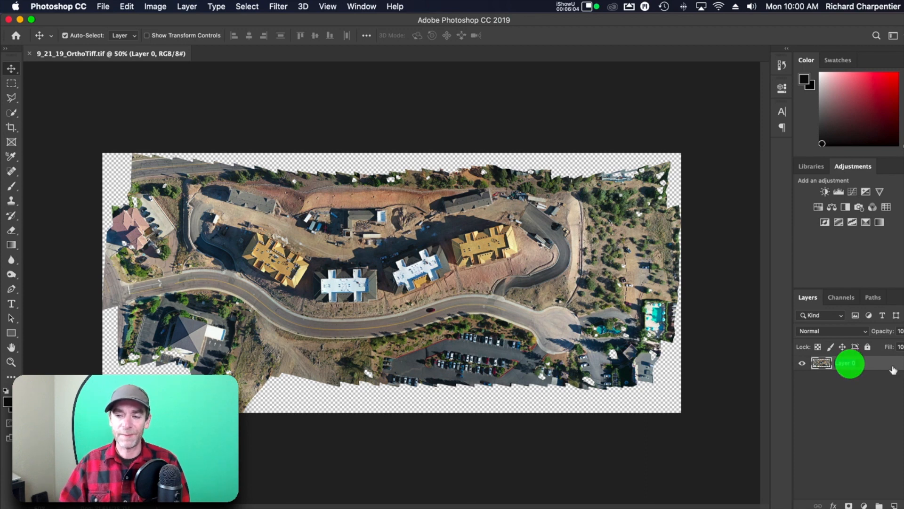
pyautogui.doubleClick(846, 362)
pyautogui.write('9_21_19')
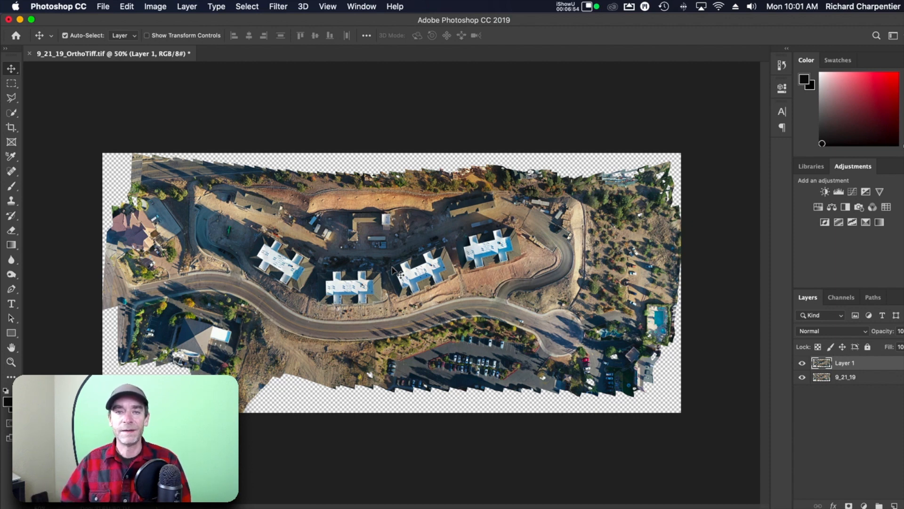
pyautogui.moveTo(433, 277)
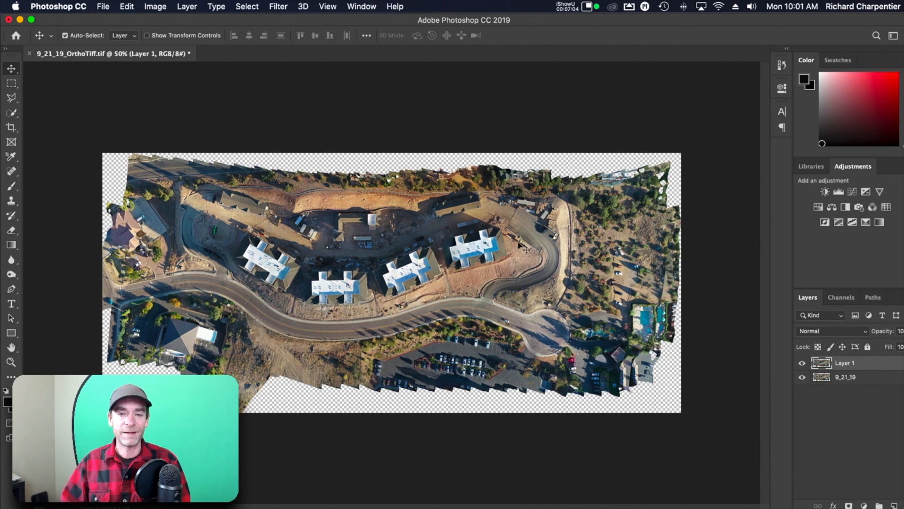
# Zoom in on the aerial image to check how the two layers overlap
pyautogui.press('cmd+=')
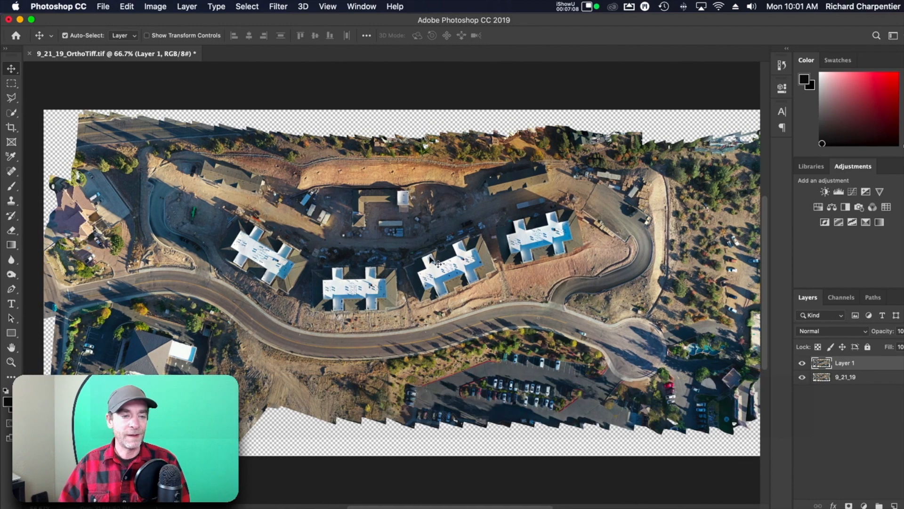
pyautogui.moveTo(375, 244)
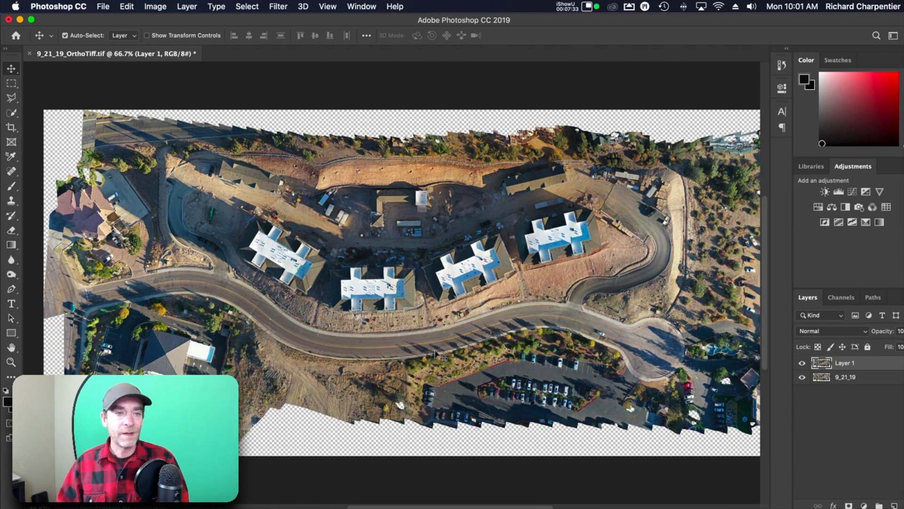
pyautogui.moveTo(380, 297)
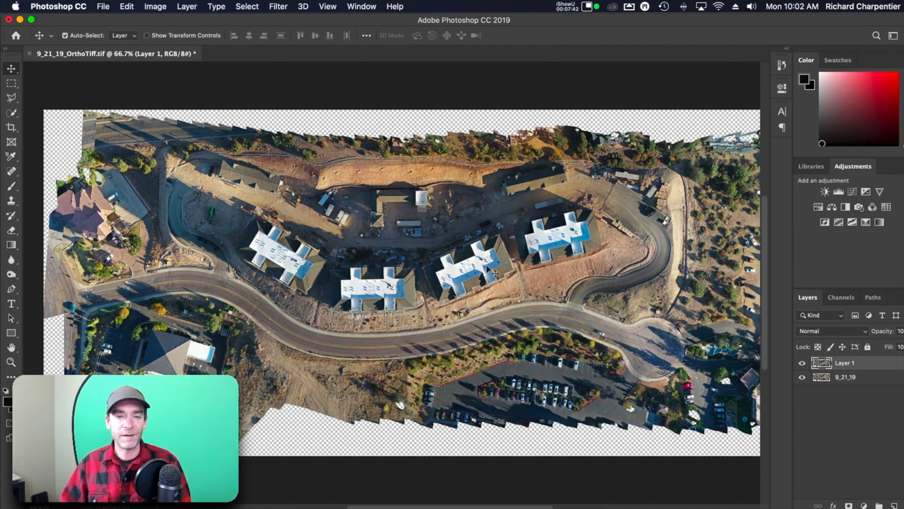
pyautogui.moveTo(891, 346)
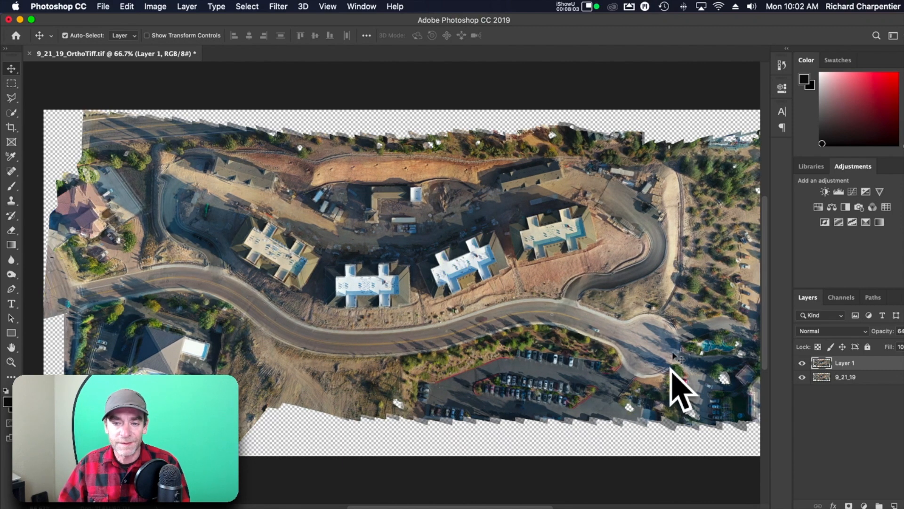
pyautogui.moveTo(202, 276)
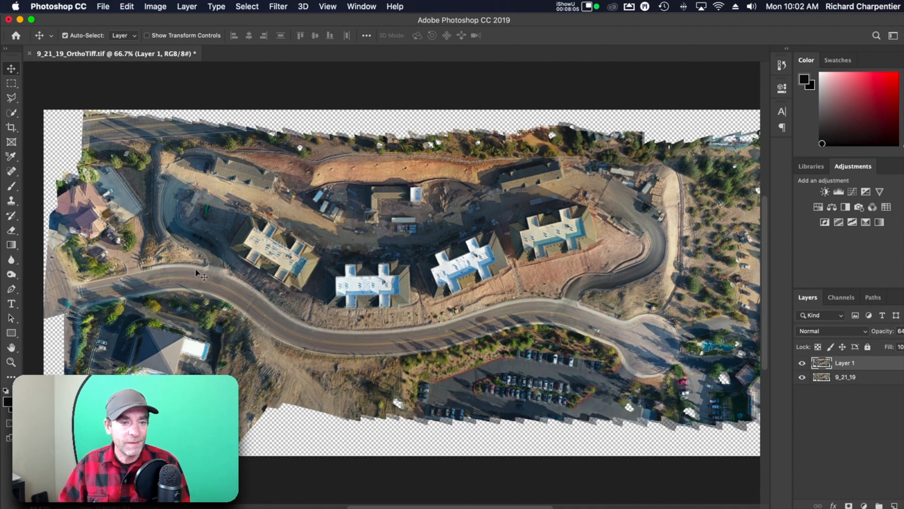
pyautogui.moveTo(170, 280)
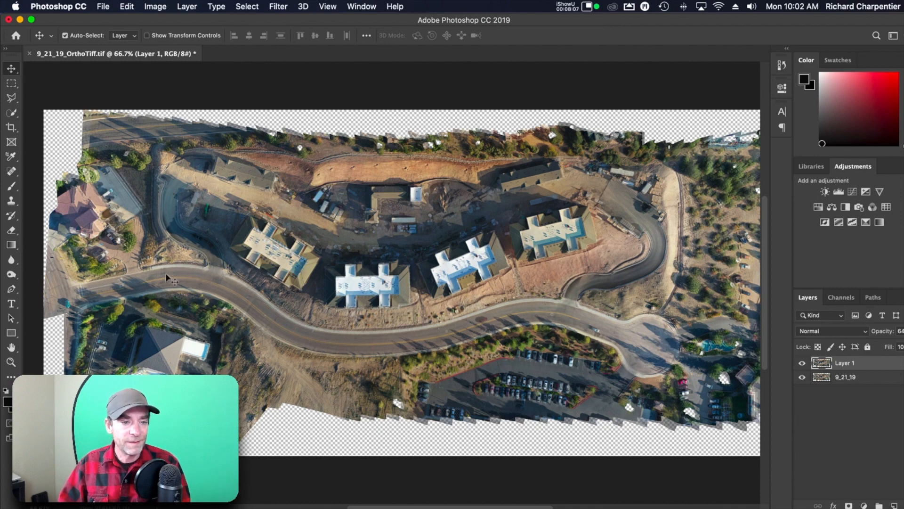
pyautogui.moveTo(885, 328)
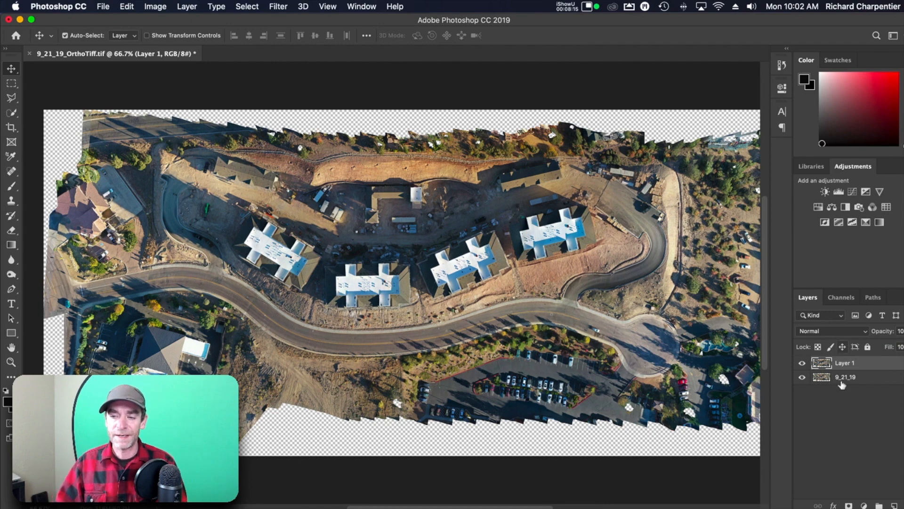
# Select Layer 1 and start renaming it to 10_26_19
pyautogui.click(845, 362)
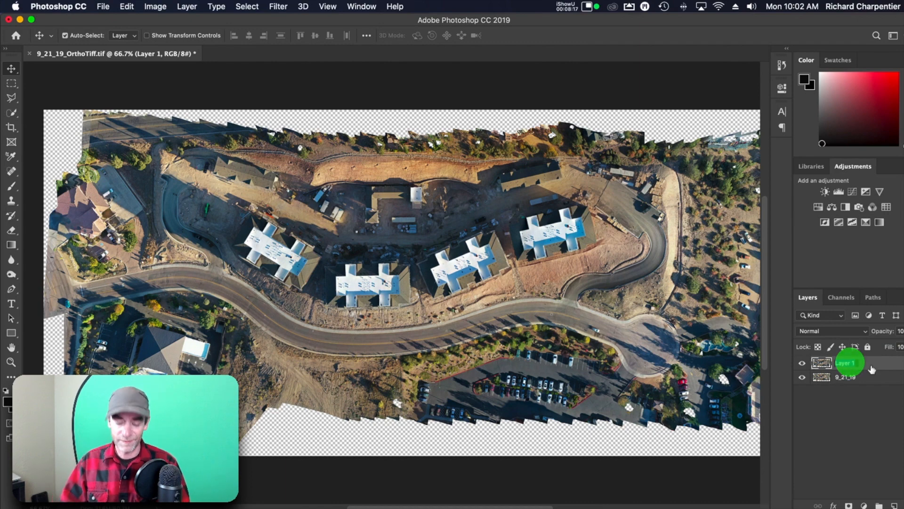
pyautogui.doubleClick(845, 362)
pyautogui.write('10_26_19')
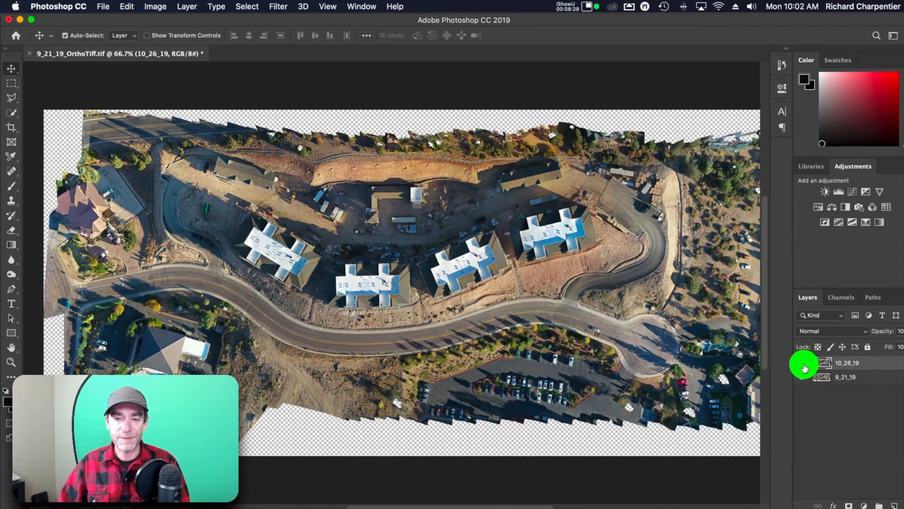
pyautogui.click(802, 363)
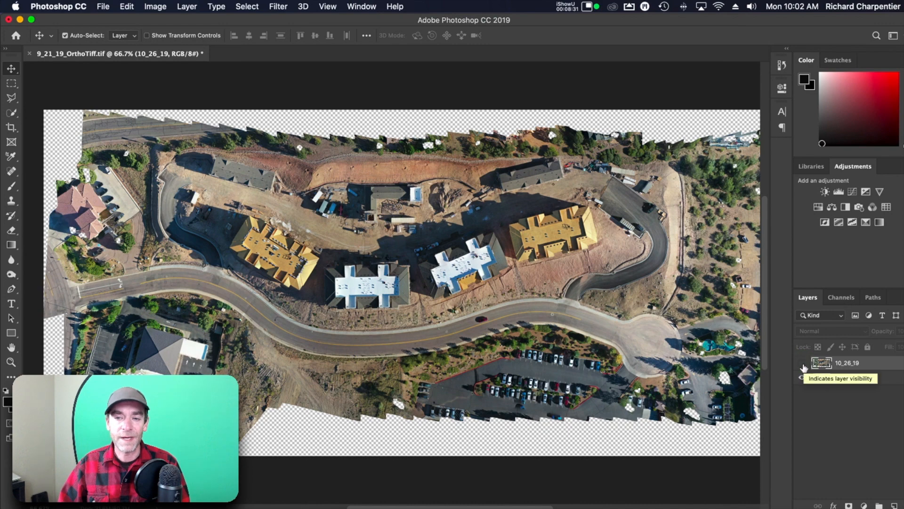
pyautogui.click(802, 368)
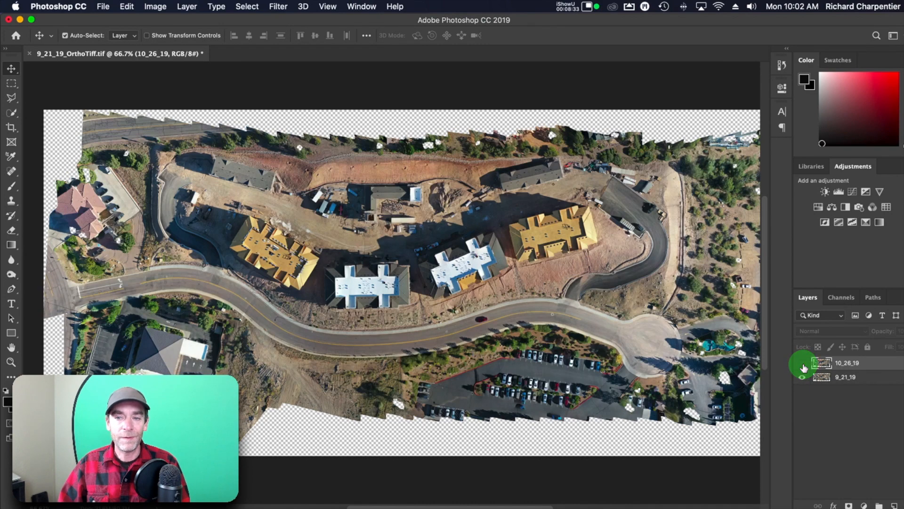
pyautogui.click(804, 363)
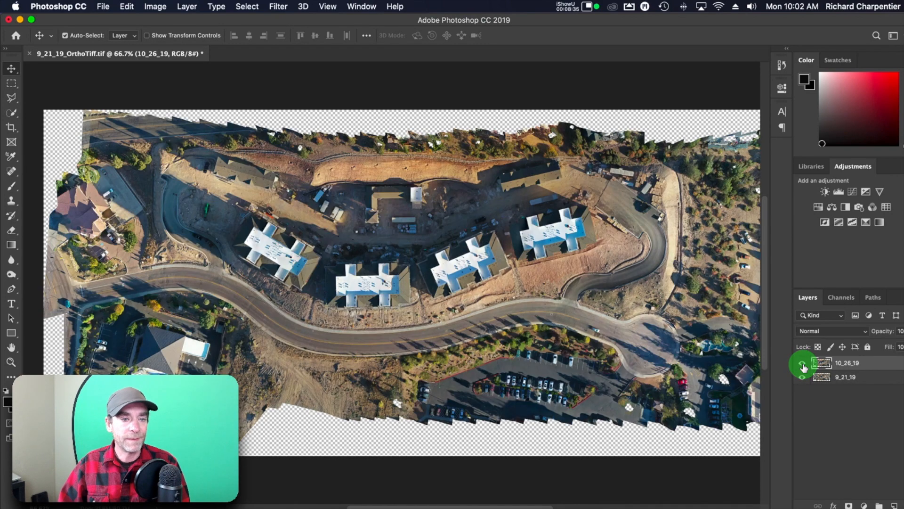
pyautogui.click(802, 363)
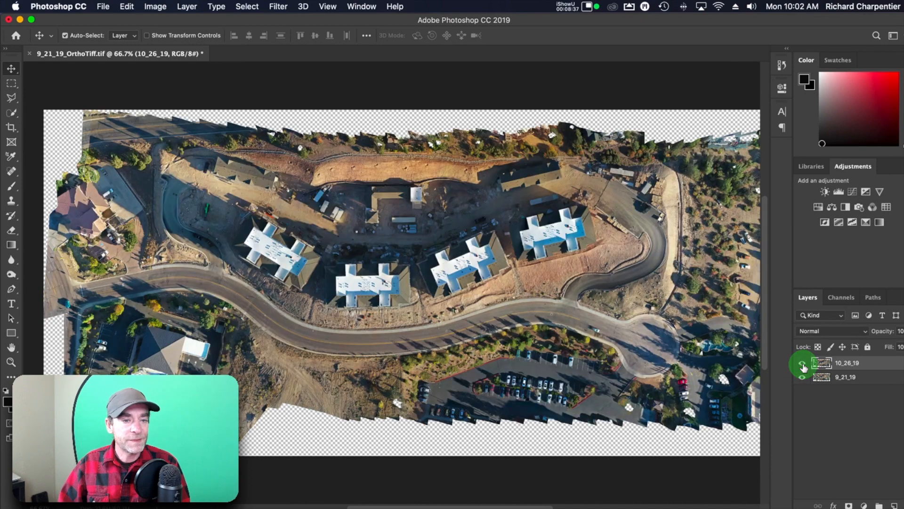
pyautogui.click(803, 364)
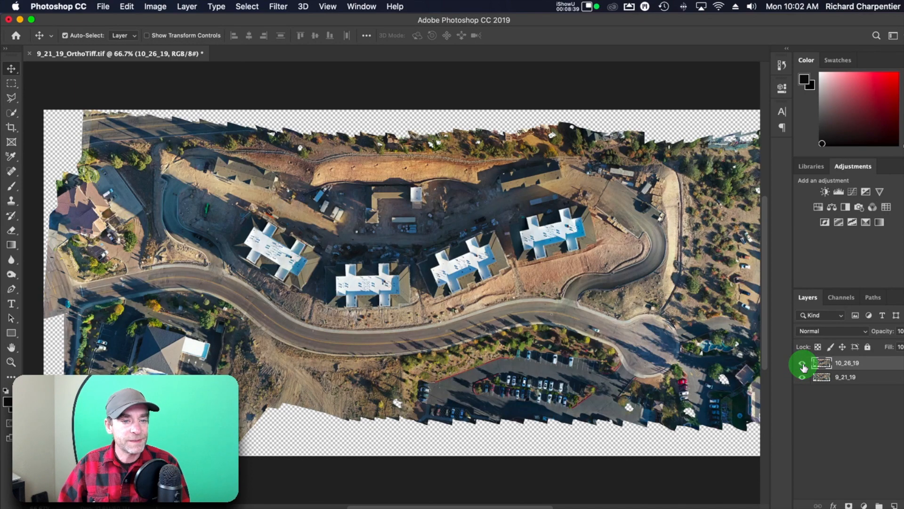
pyautogui.click(802, 363)
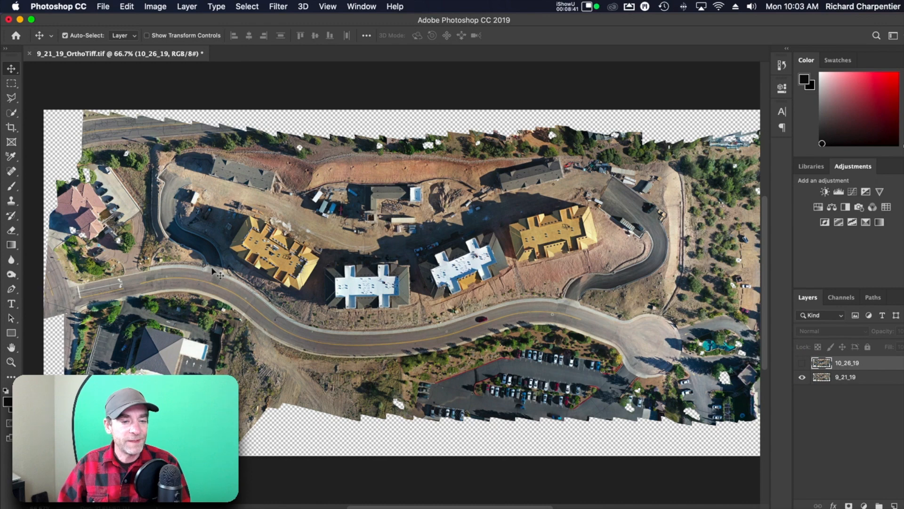
pyautogui.click(803, 367)
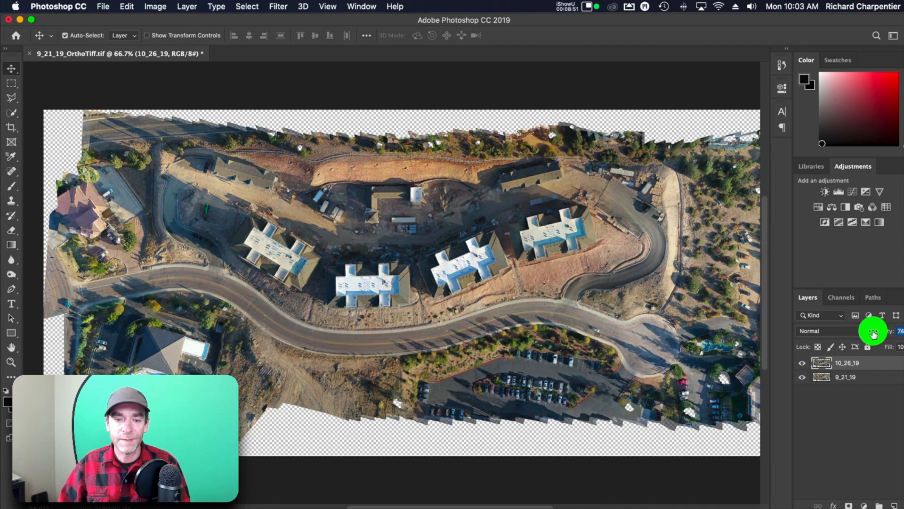
pyautogui.press('cmd+t')
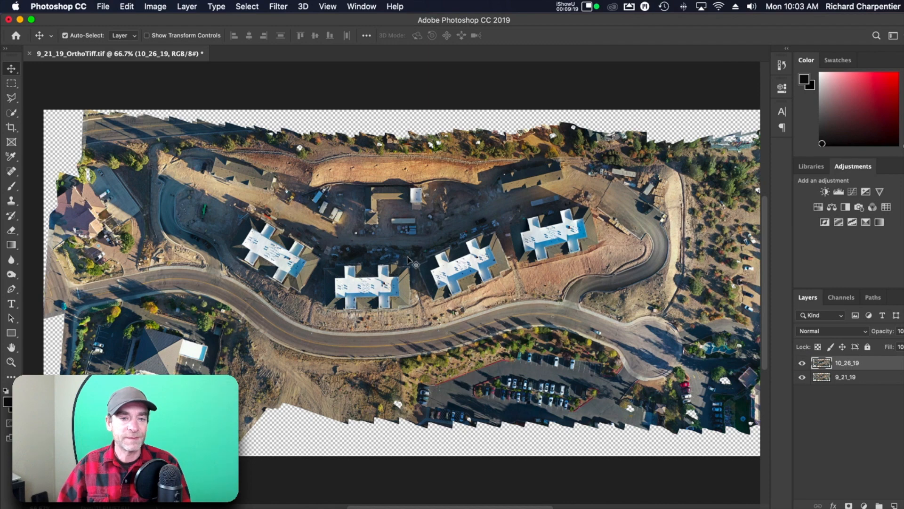
pyautogui.click(802, 363)
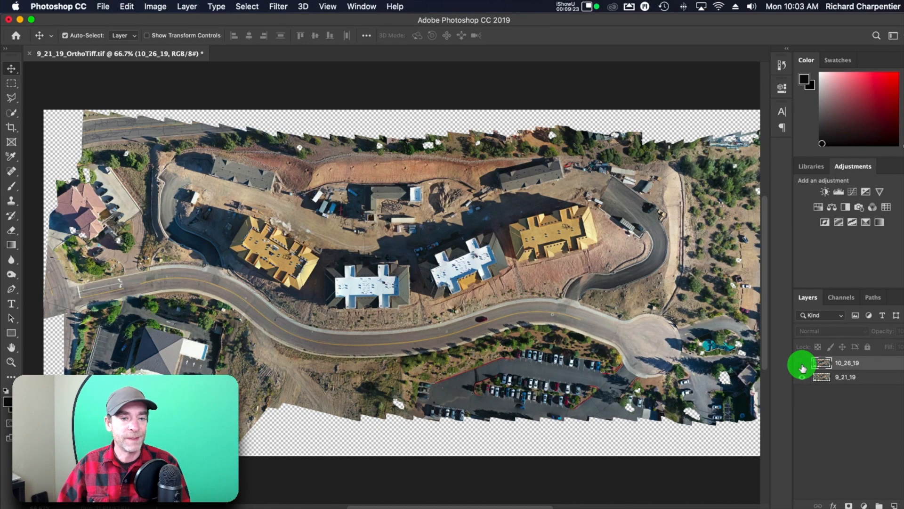
pyautogui.click(801, 362)
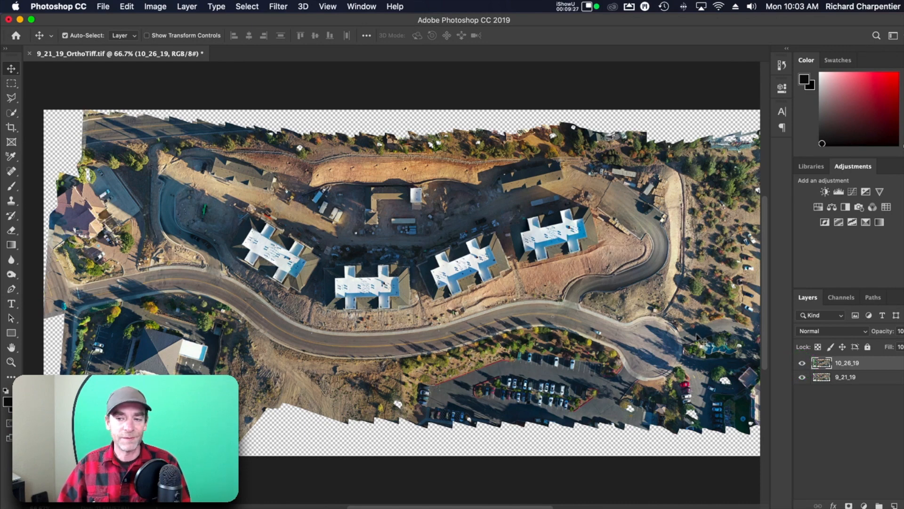
pyautogui.click(801, 362)
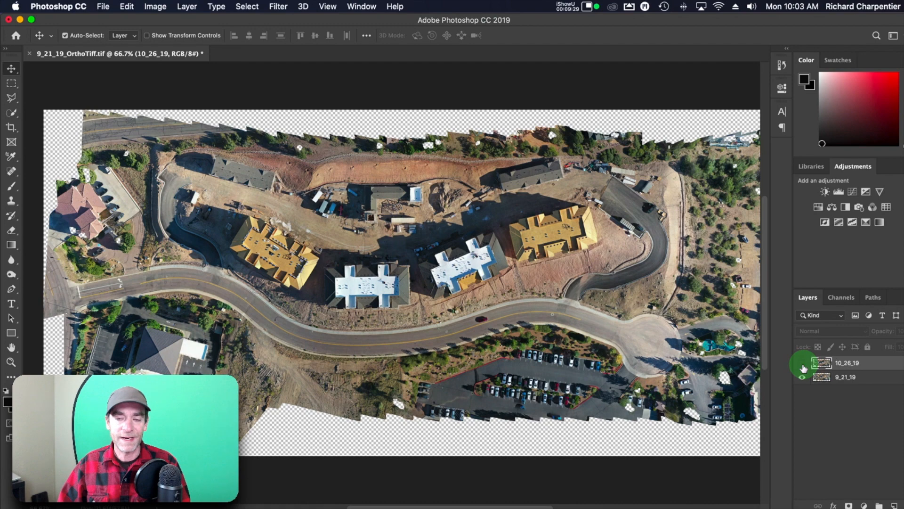
pyautogui.click(801, 362)
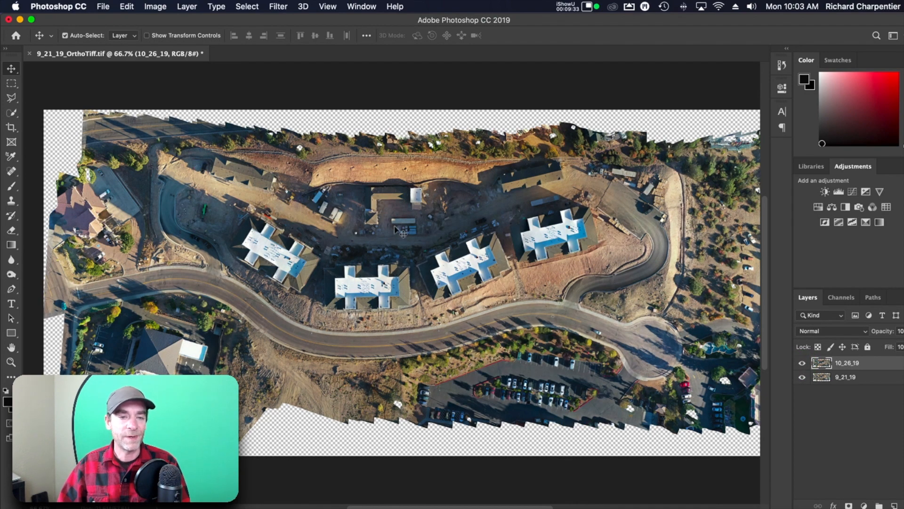
pyautogui.click(802, 363)
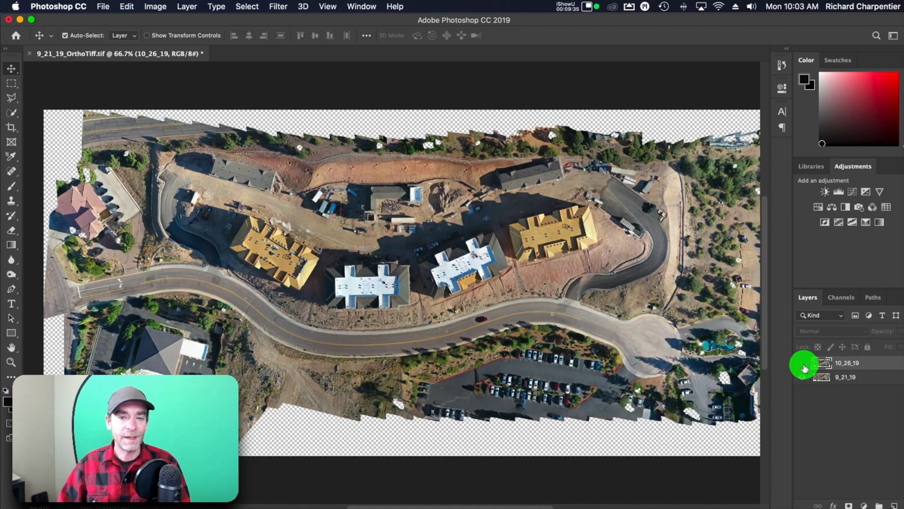
pyautogui.moveTo(812, 362)
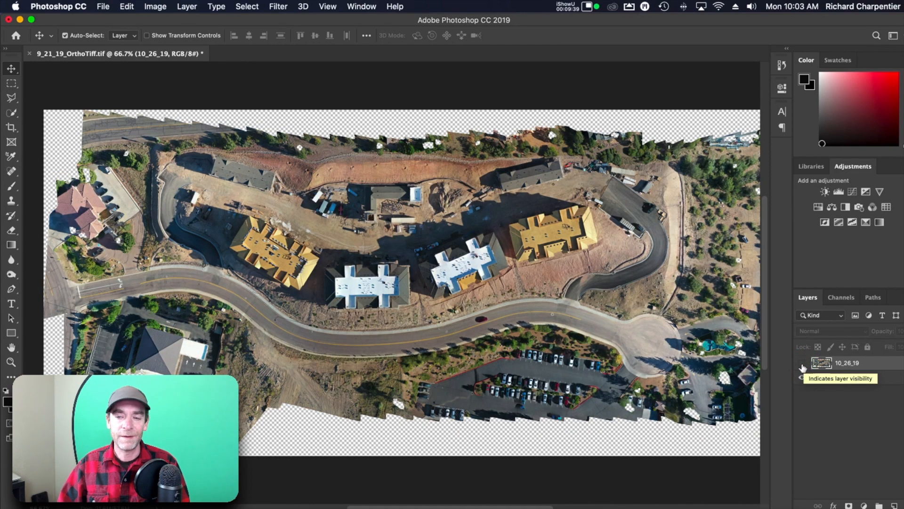
pyautogui.click(801, 367)
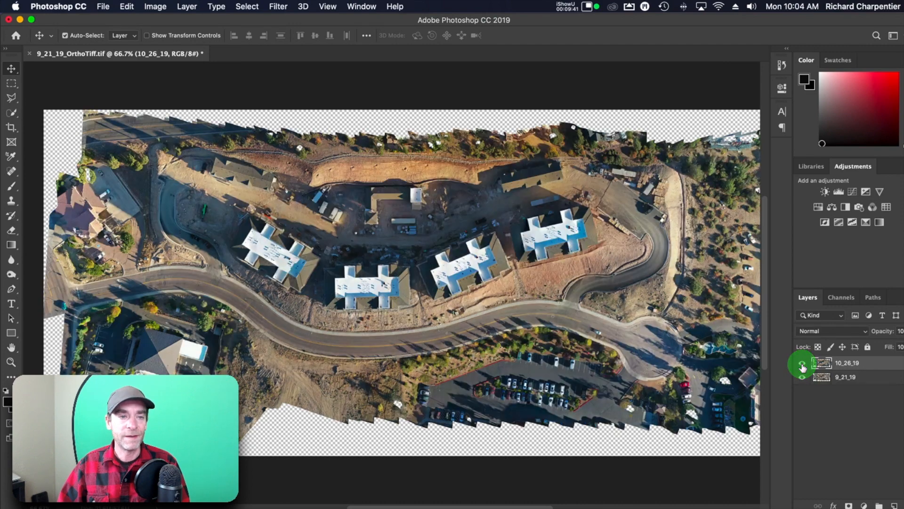
pyautogui.click(802, 367)
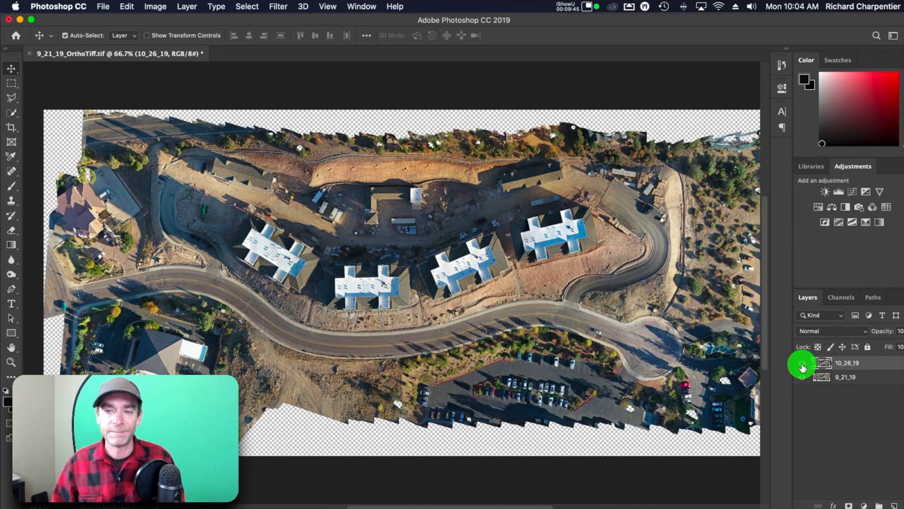
pyautogui.click(801, 362)
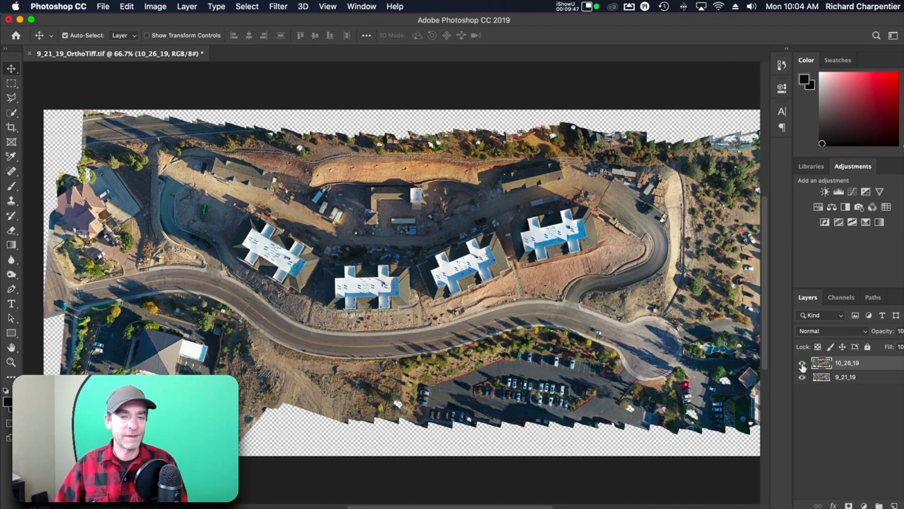
pyautogui.click(802, 367)
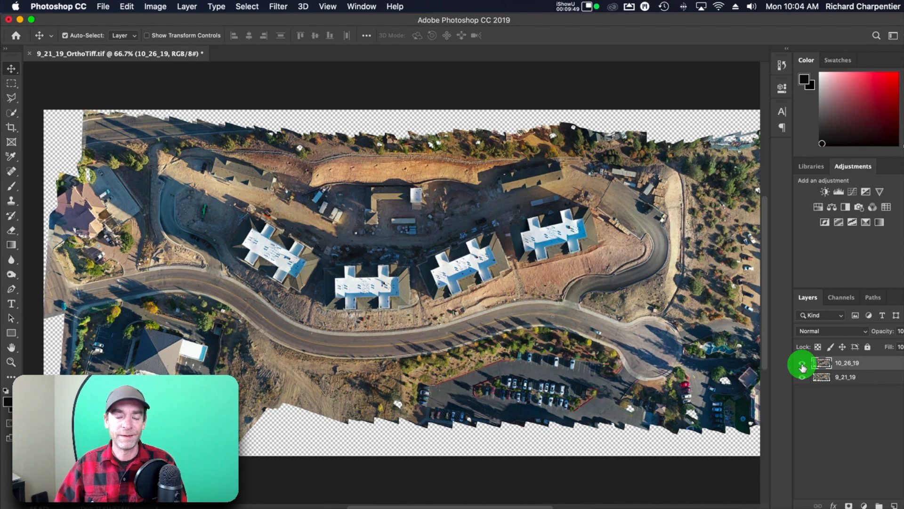
pyautogui.click(802, 363)
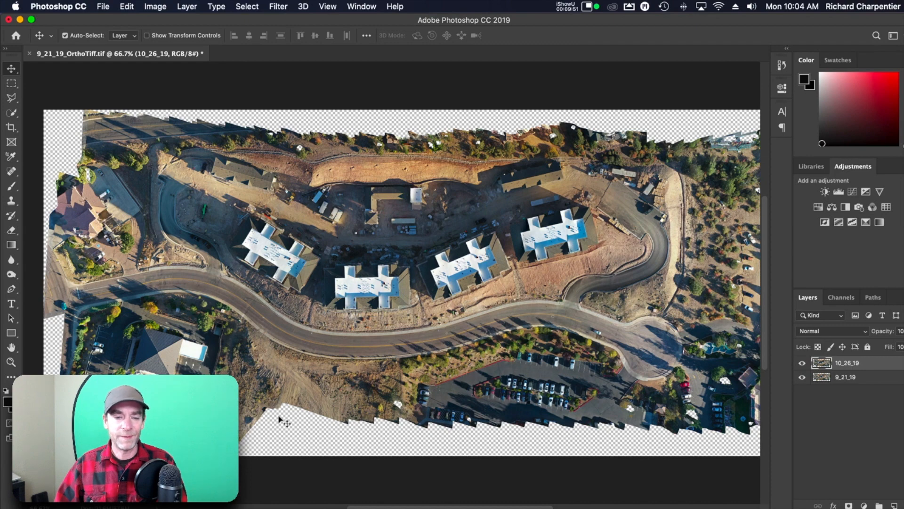
pyautogui.moveTo(484, 434)
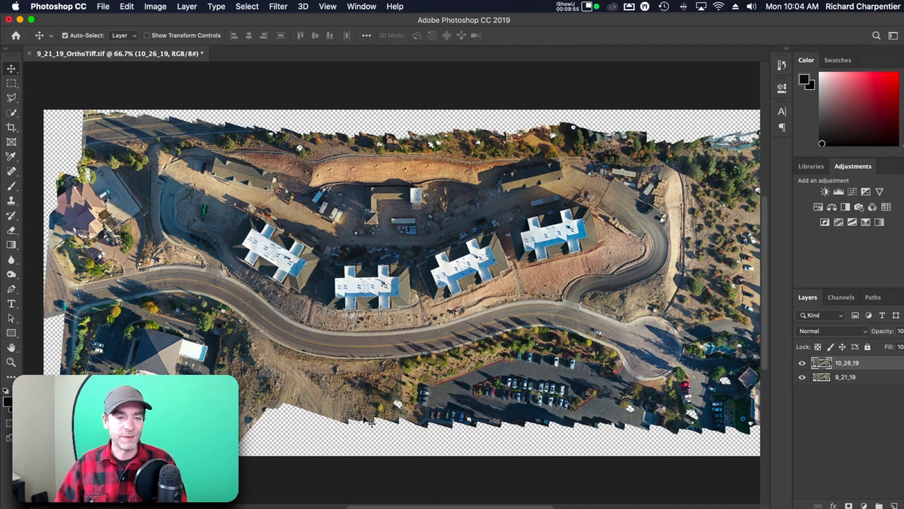
pyautogui.moveTo(90, 141)
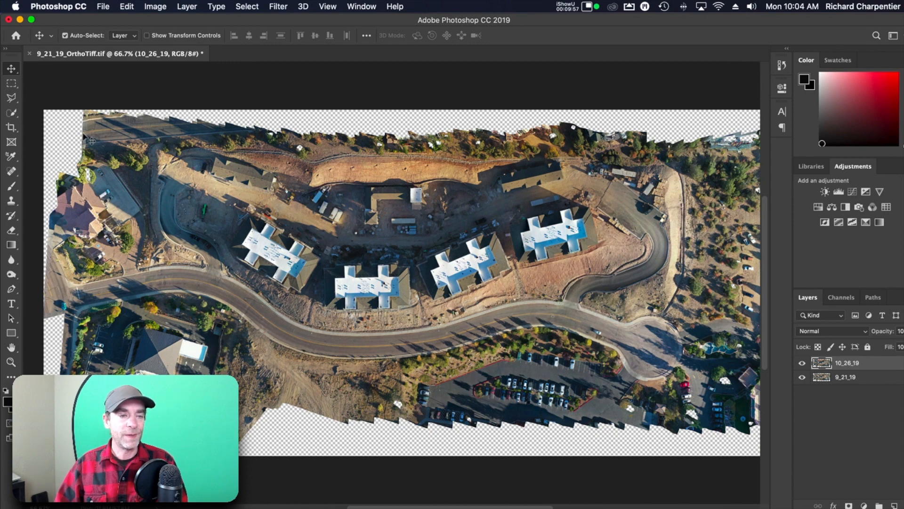
pyautogui.moveTo(346, 328)
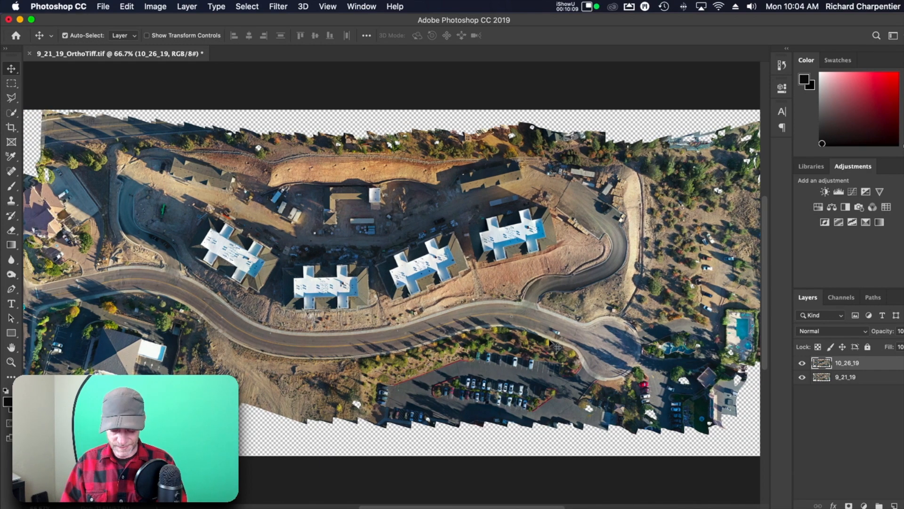
# Activate the Crop tool for the stacked orthomosaics
pyautogui.press('c')
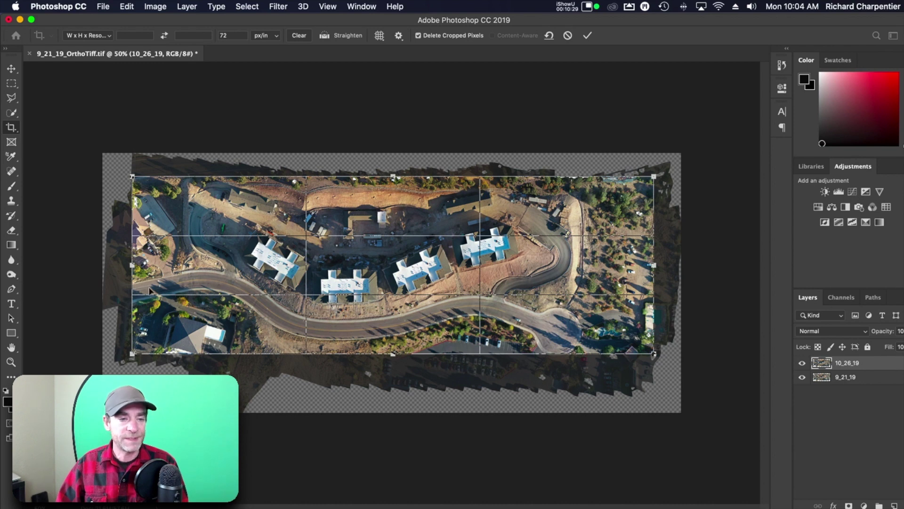
pyautogui.moveTo(203, 368)
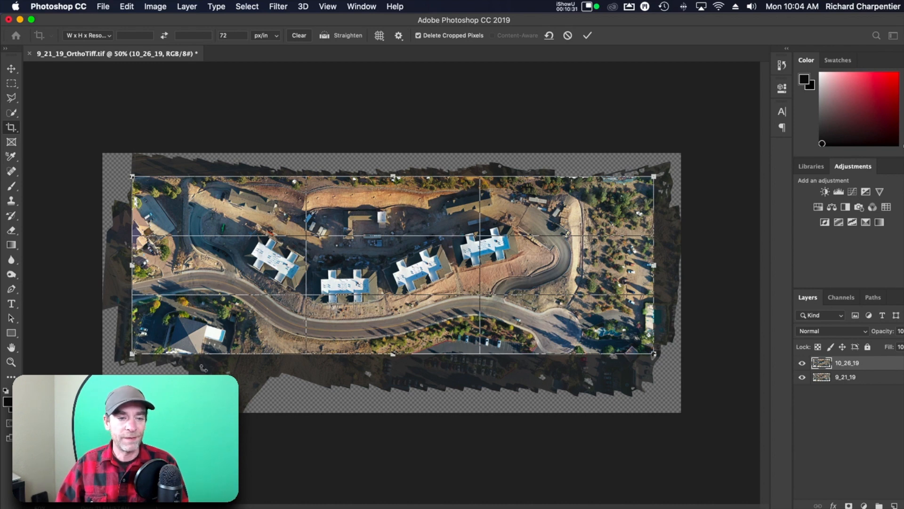
pyautogui.moveTo(543, 281)
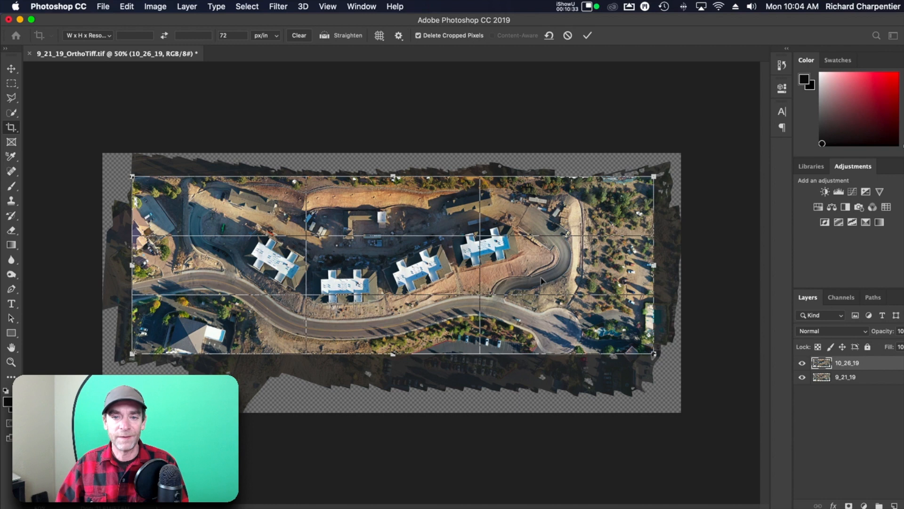
pyautogui.moveTo(356, 258)
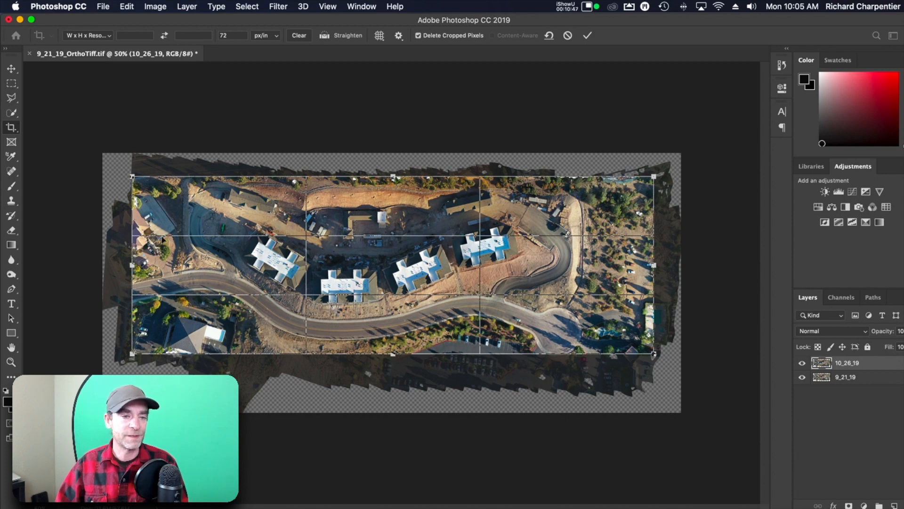
pyautogui.moveTo(196, 256)
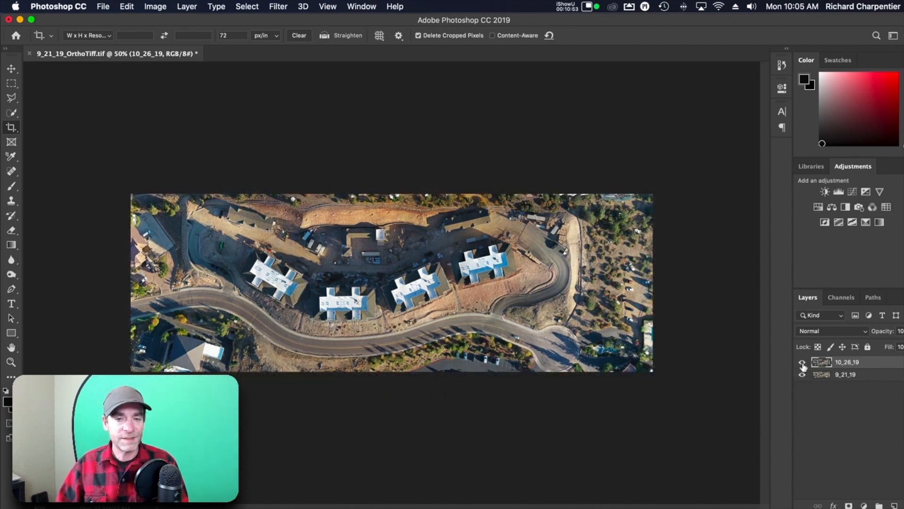
pyautogui.click(802, 367)
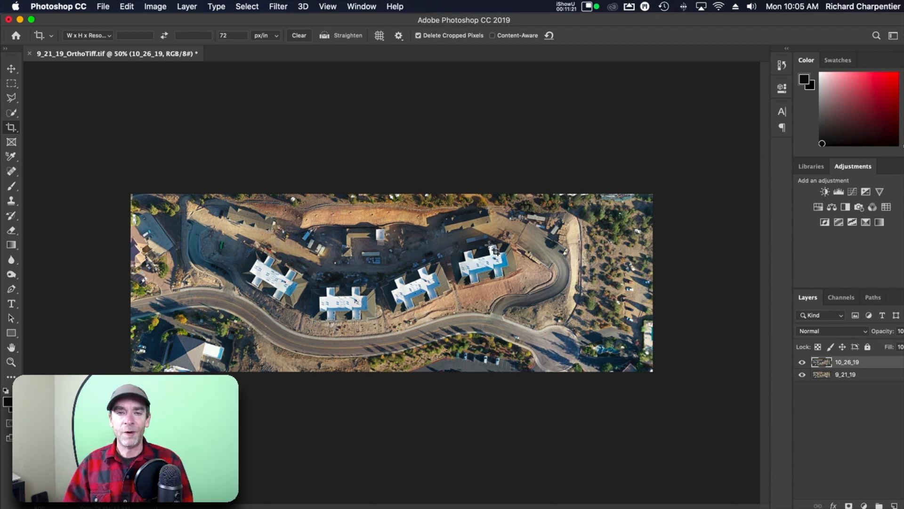
pyautogui.moveTo(433, 314)
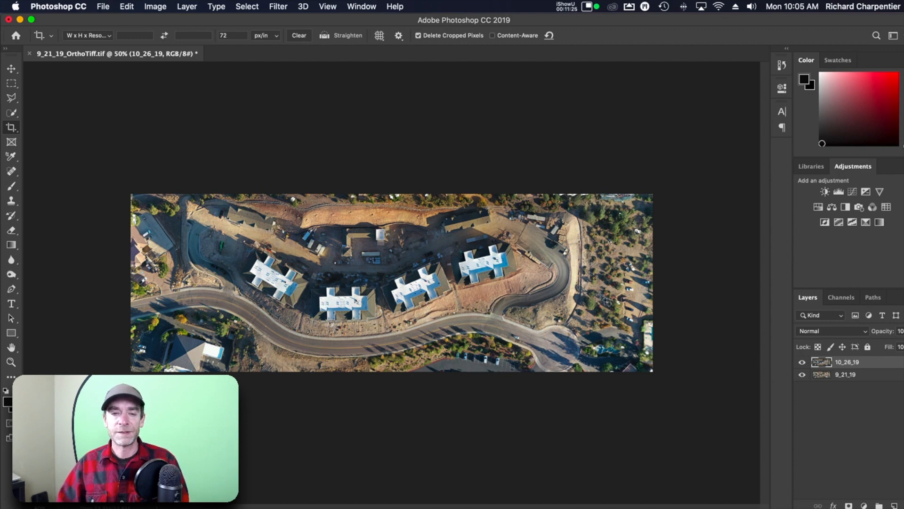
pyautogui.moveTo(575, 275)
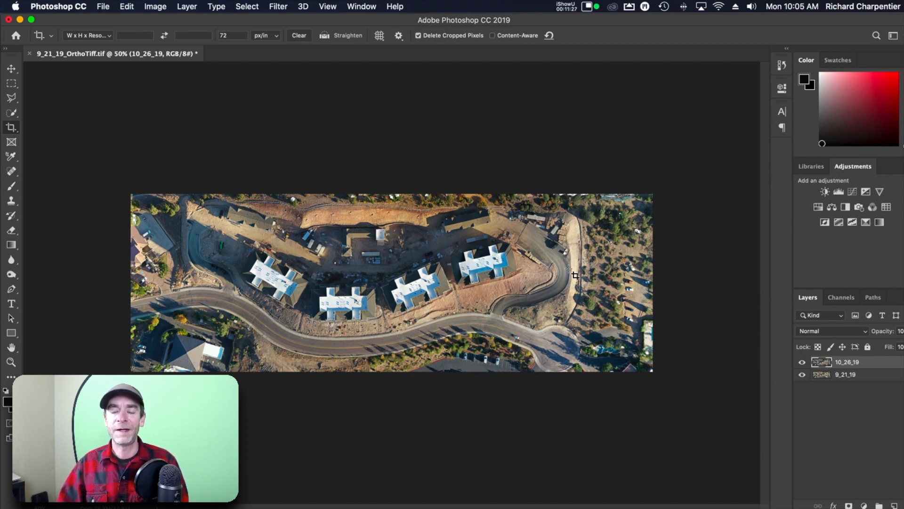